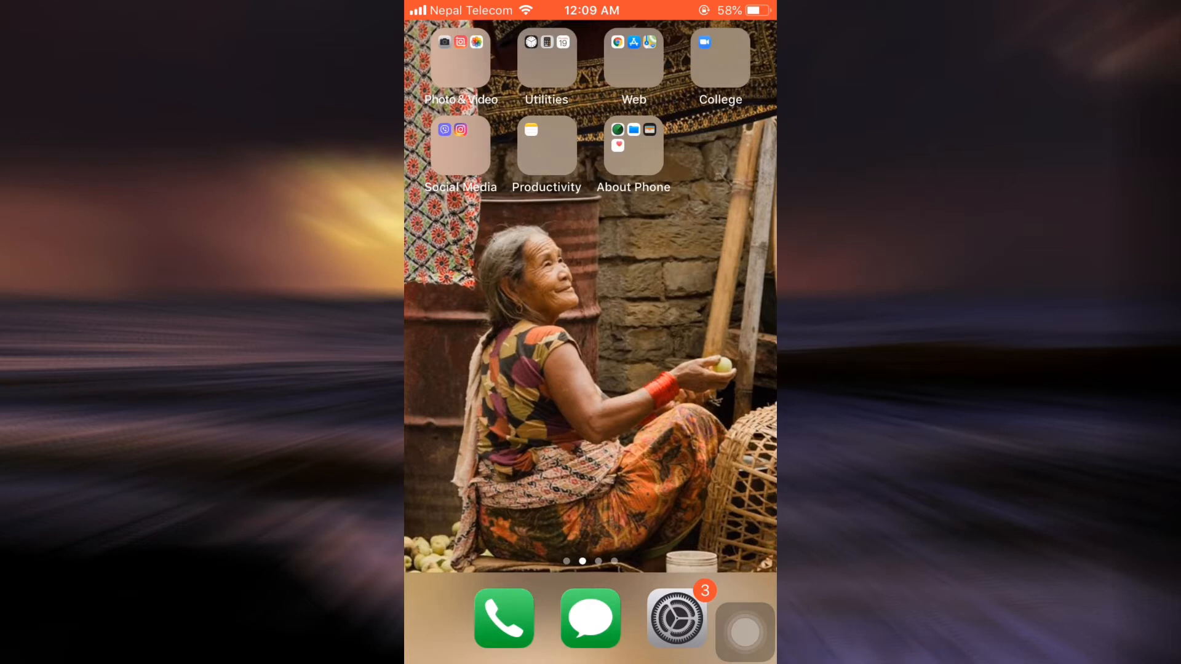
Open the Web folder and launch the App Store from it
click(633, 55)
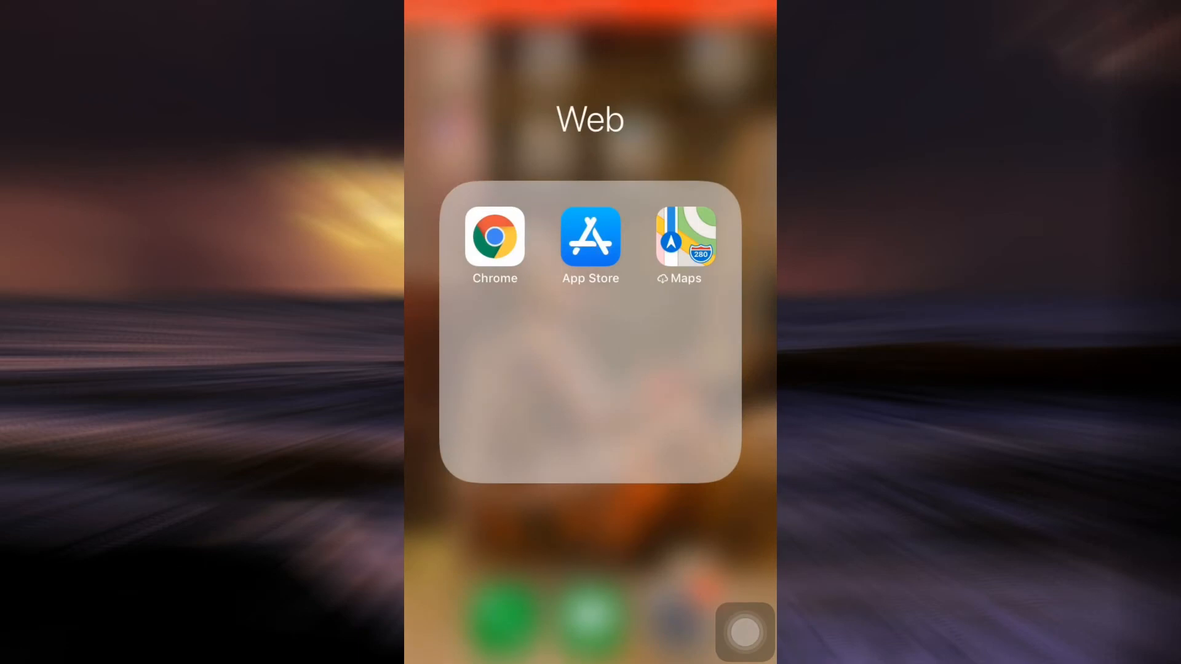
click(495, 237)
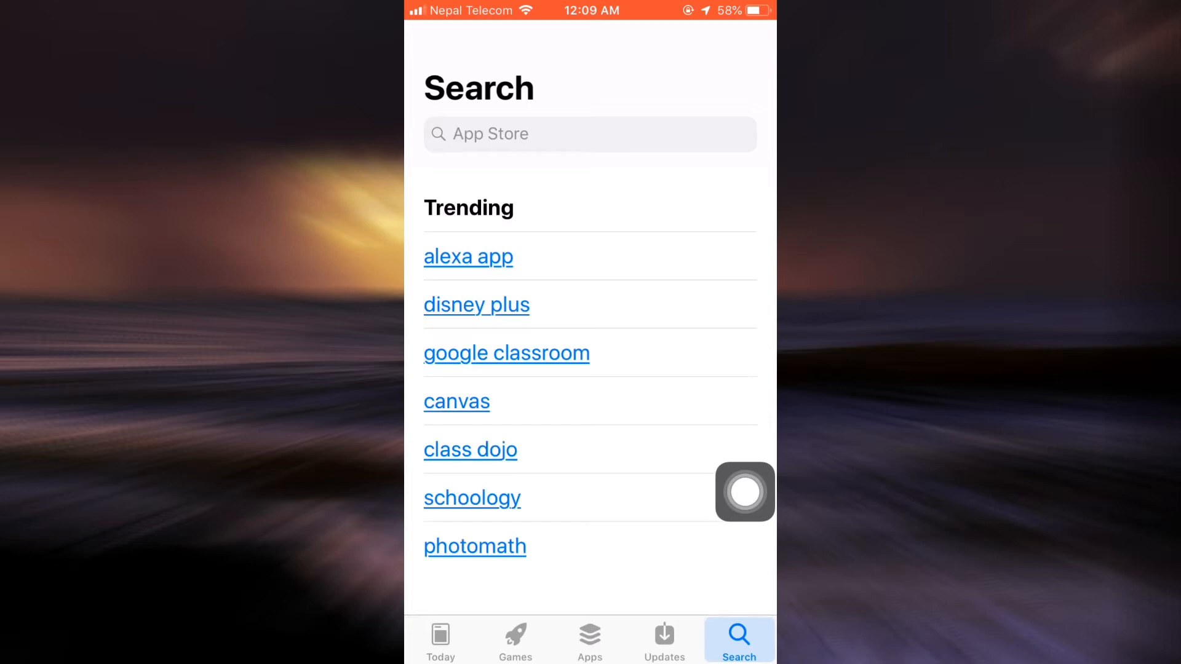
Search for the Itsme app and download it
click(589, 135)
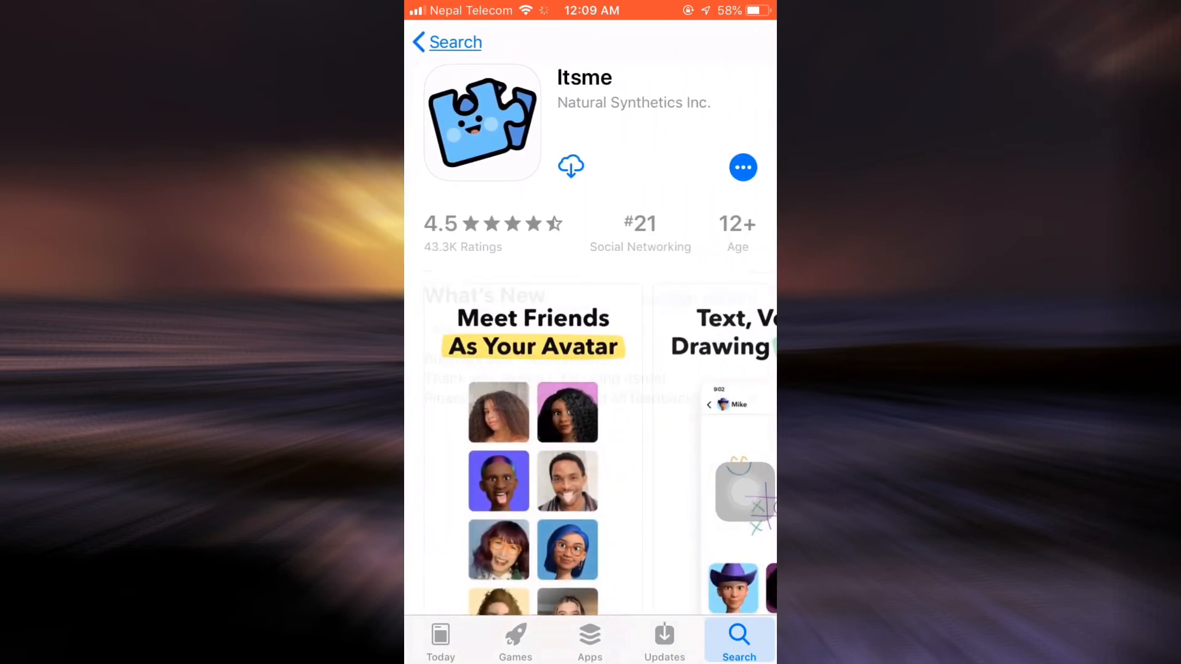
click(570, 166)
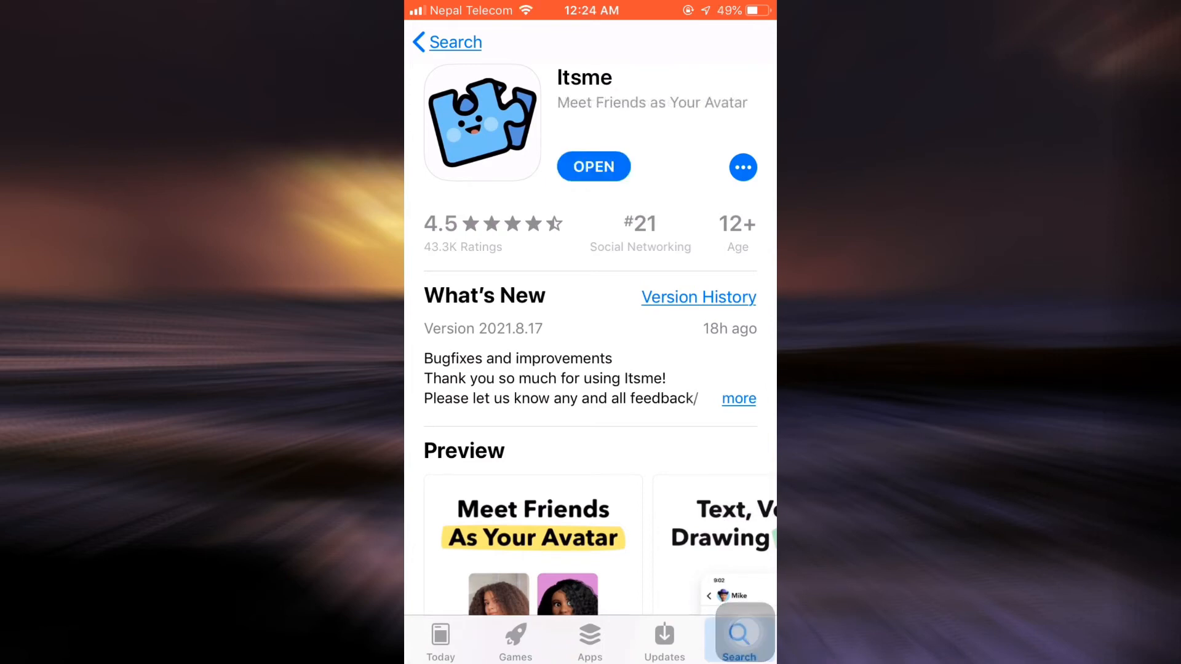
Open the installed Itsme app from its App Store page
click(593, 167)
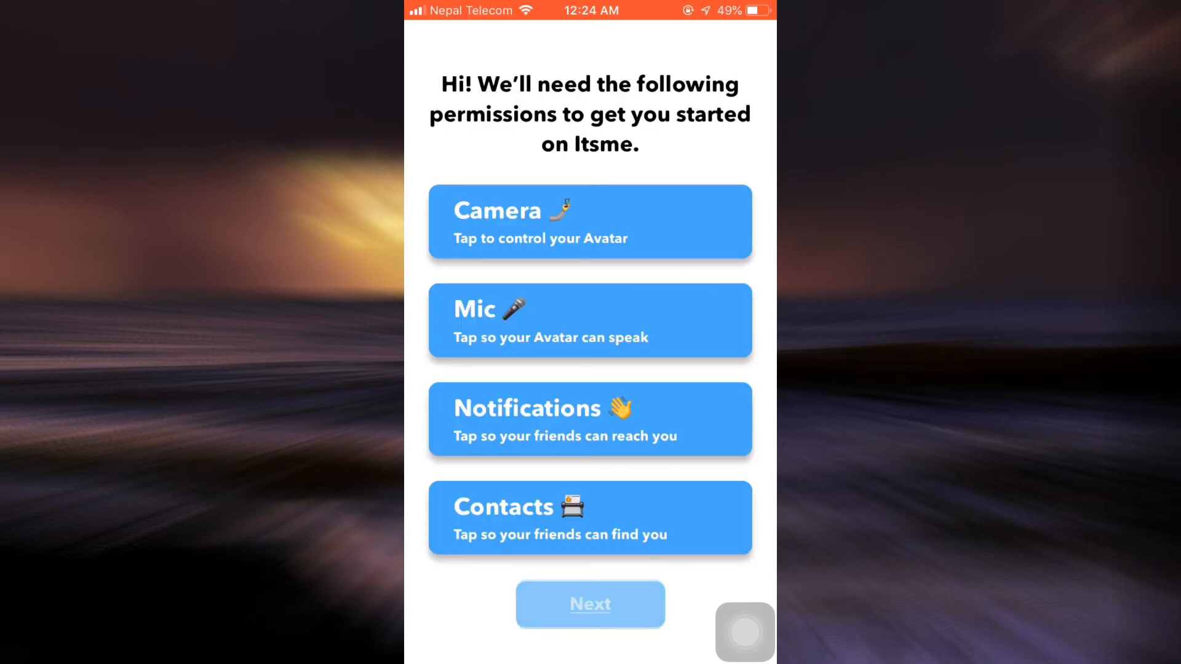
Allow Itsme camera and microphone access
click(590, 221)
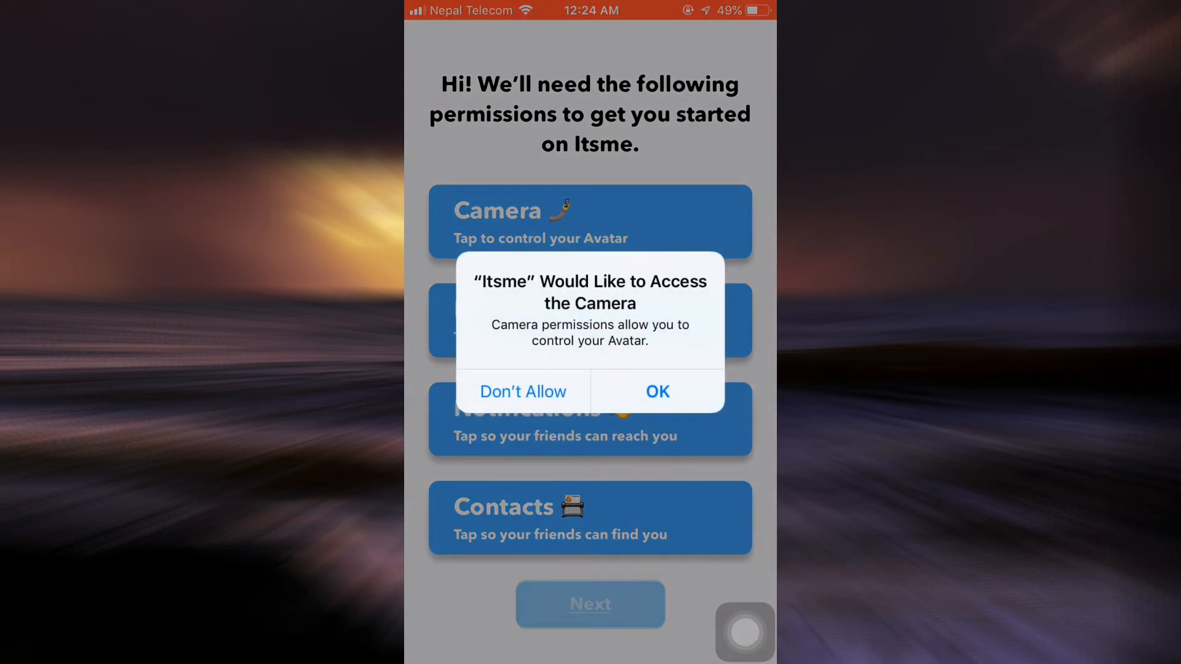
click(658, 391)
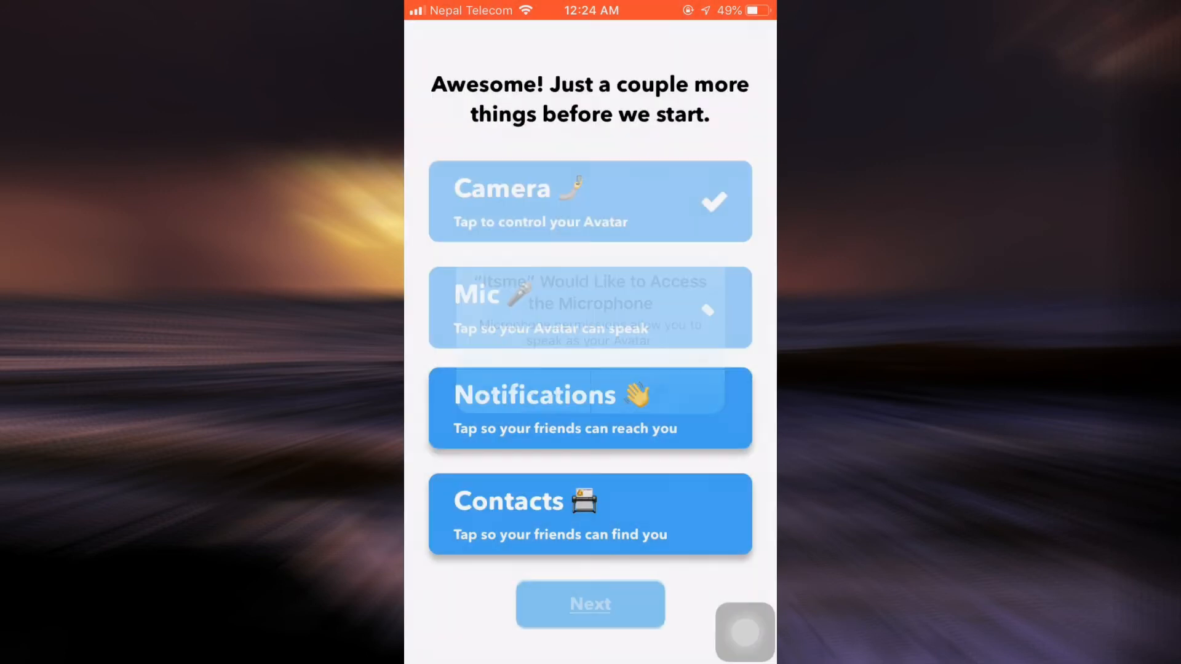
click(590, 514)
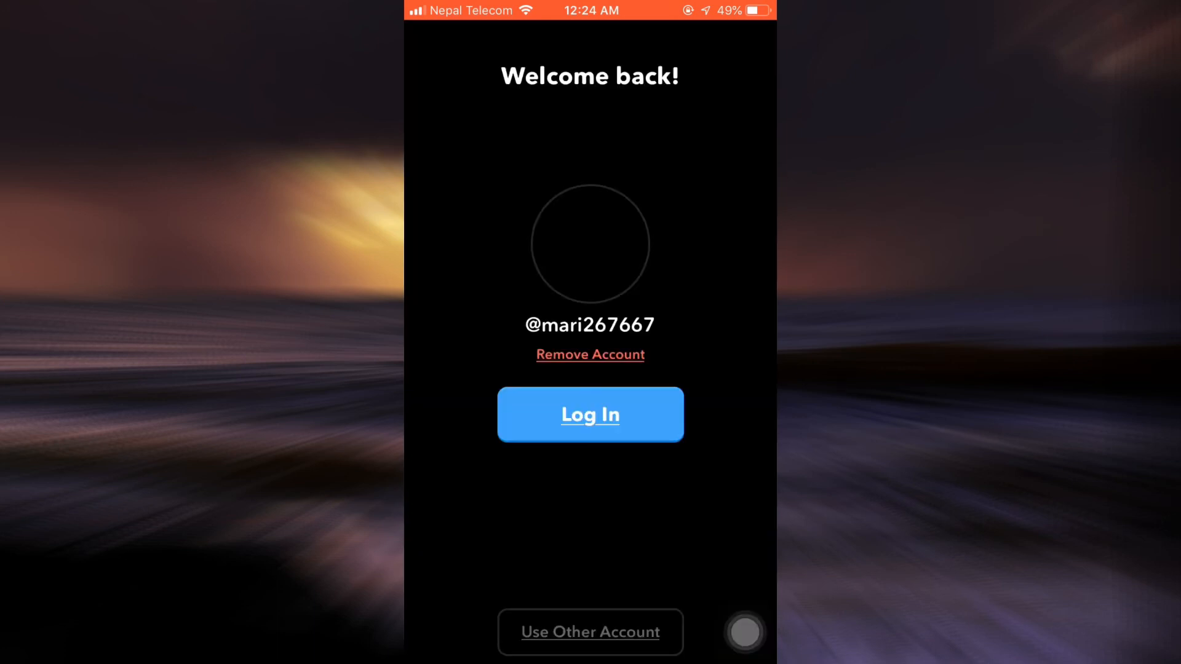
Log in to the saved Itsme account from the Welcome back screen
click(590, 415)
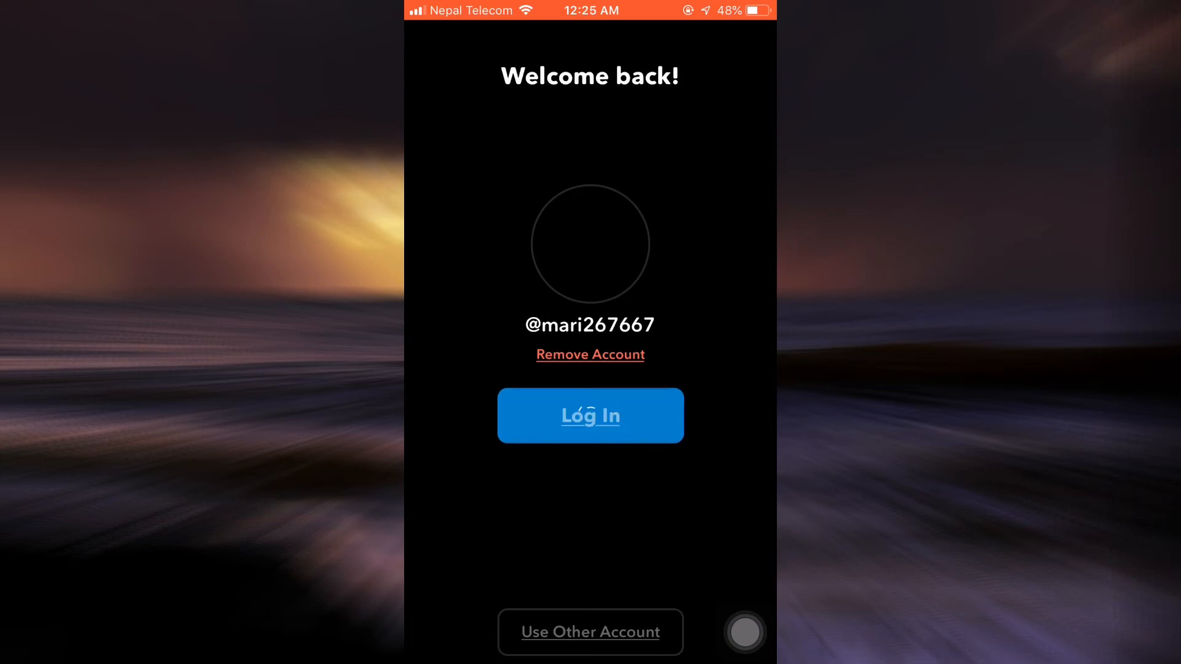
click(590, 415)
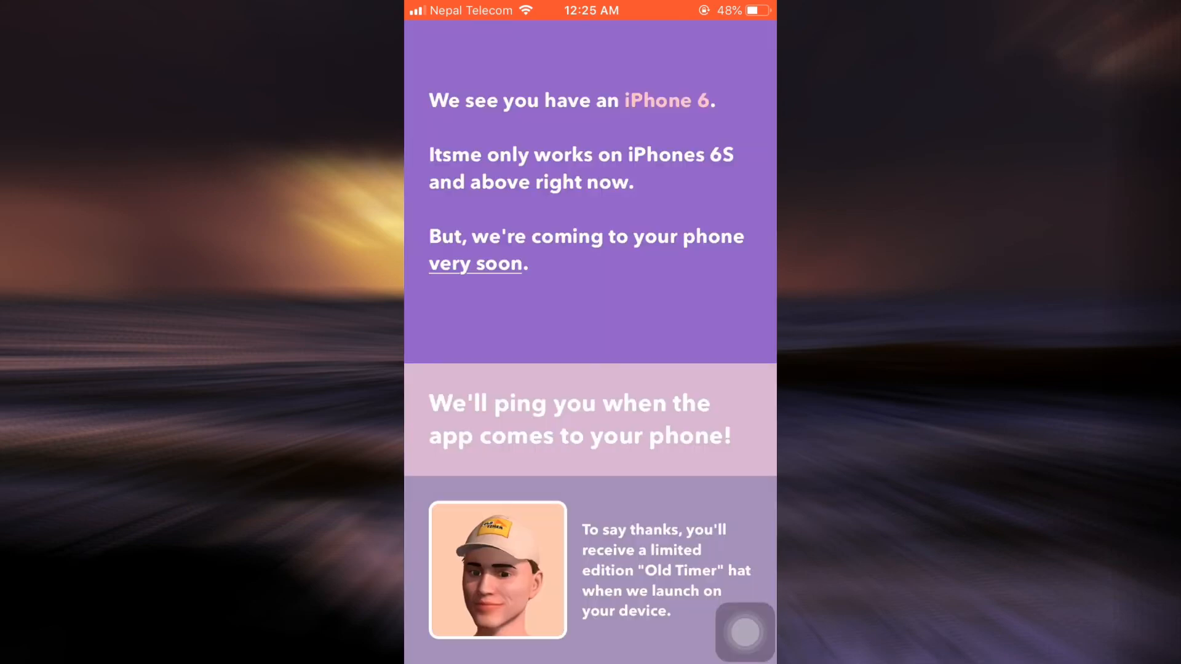